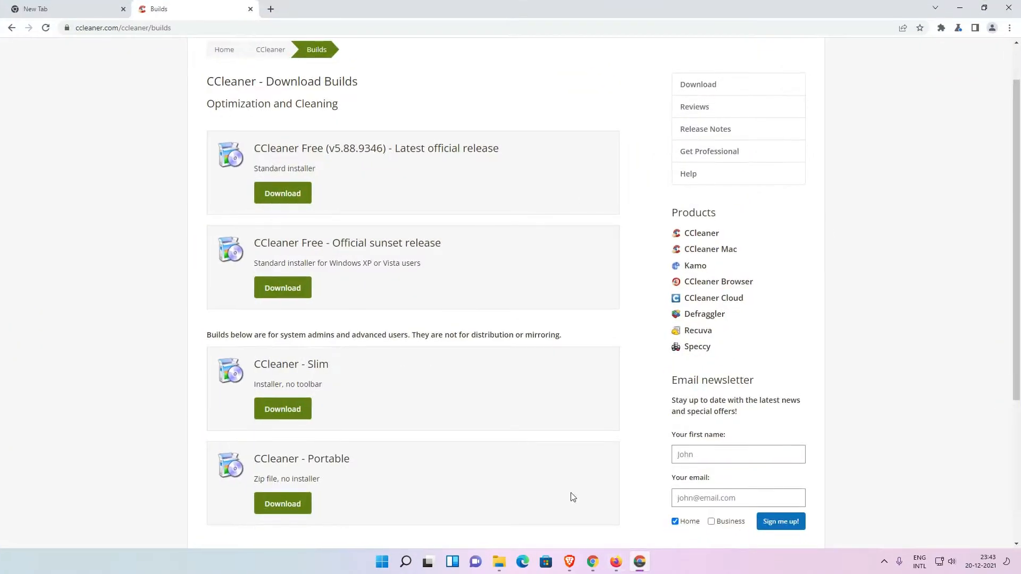
pyautogui.moveTo(206, 516)
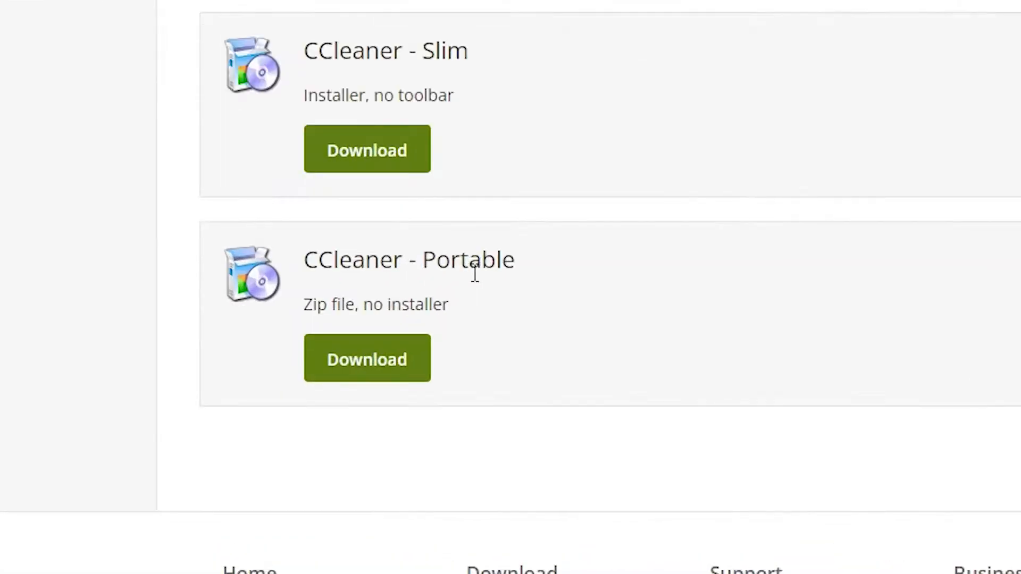
pyautogui.moveTo(505, 343)
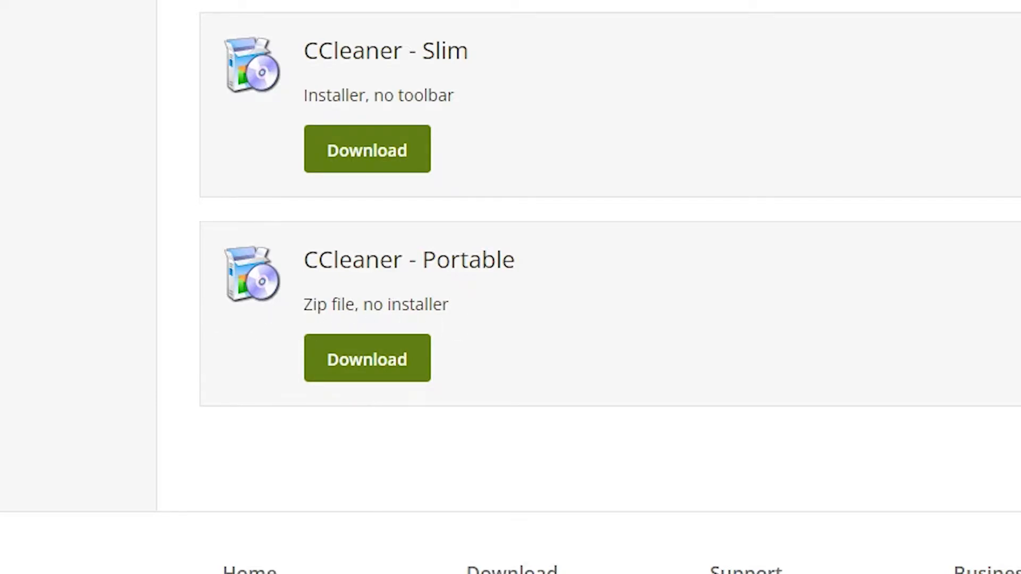
# - Download the CCleaner Portable zip build from the builds page
pyautogui.click(367, 359)
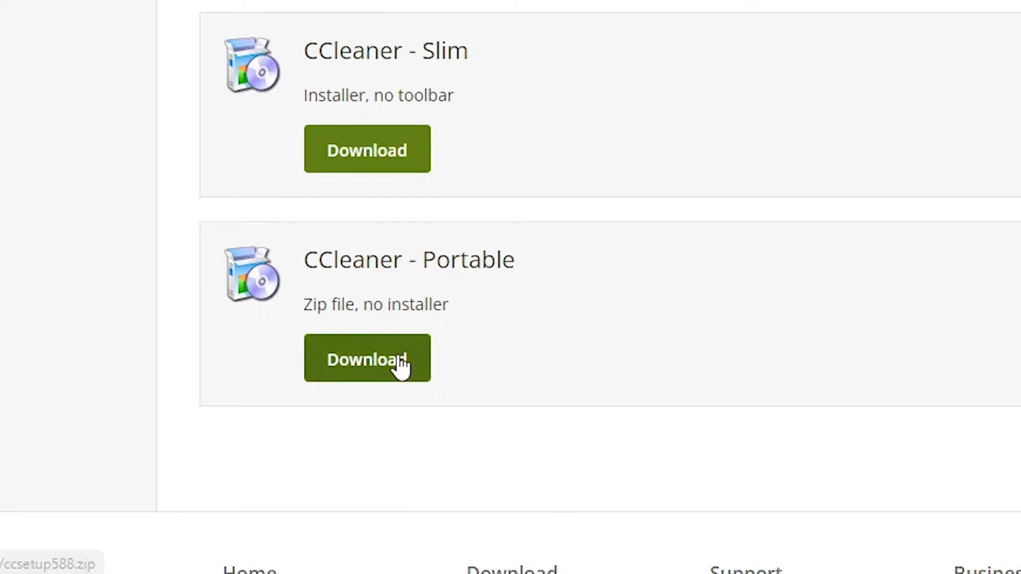
# - Save ccsetup588.zip (34.82 MB) to the Desktop and complete the download in IDM
pyautogui.click(366, 358)
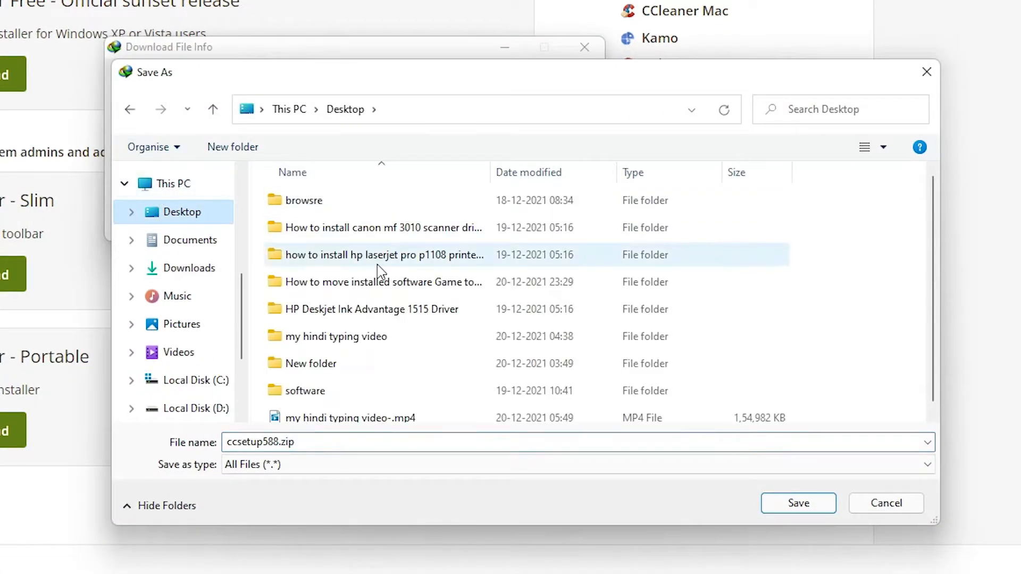
pyautogui.click(797, 503)
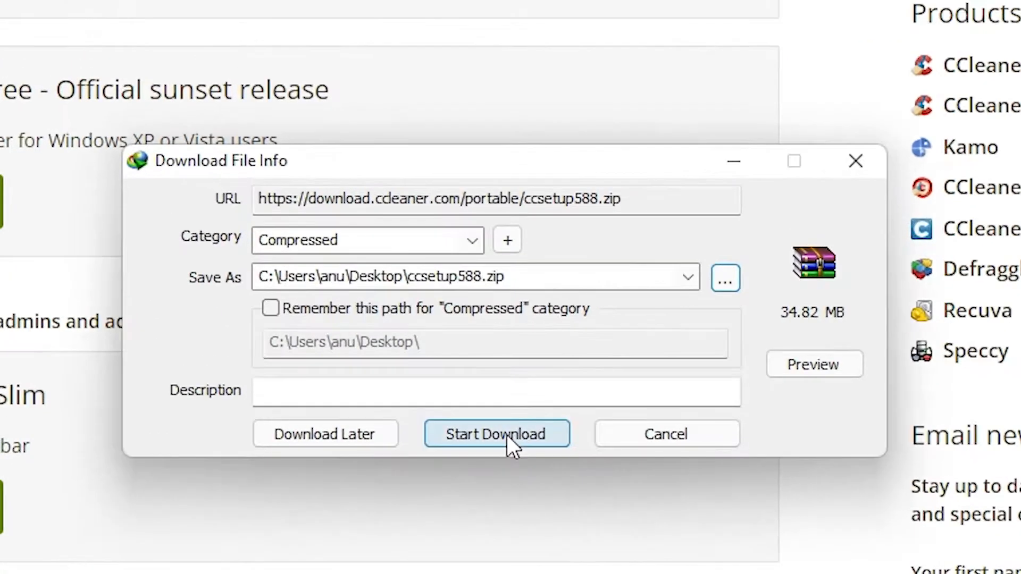
pyautogui.click(496, 433)
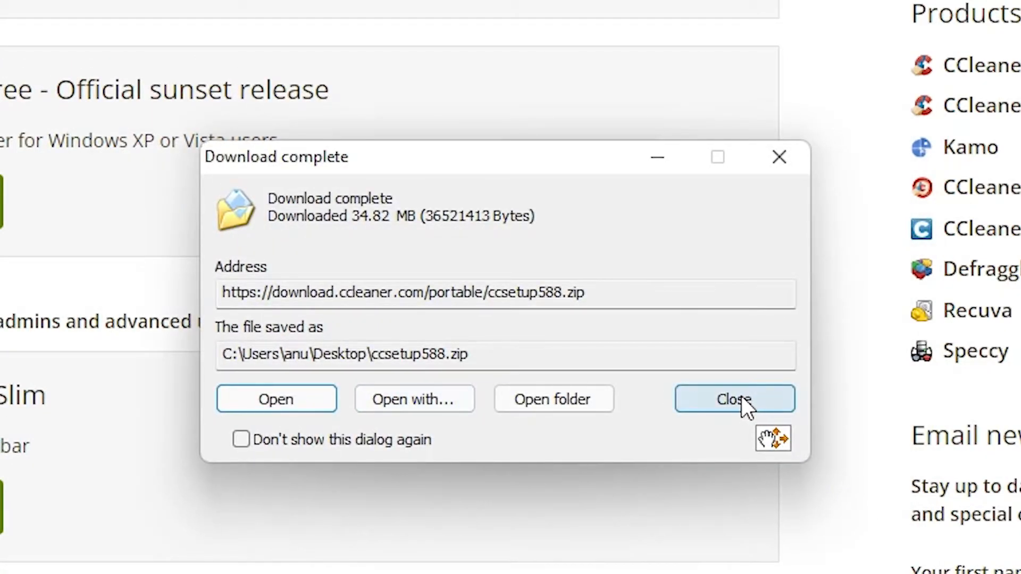
pyautogui.click(734, 399)
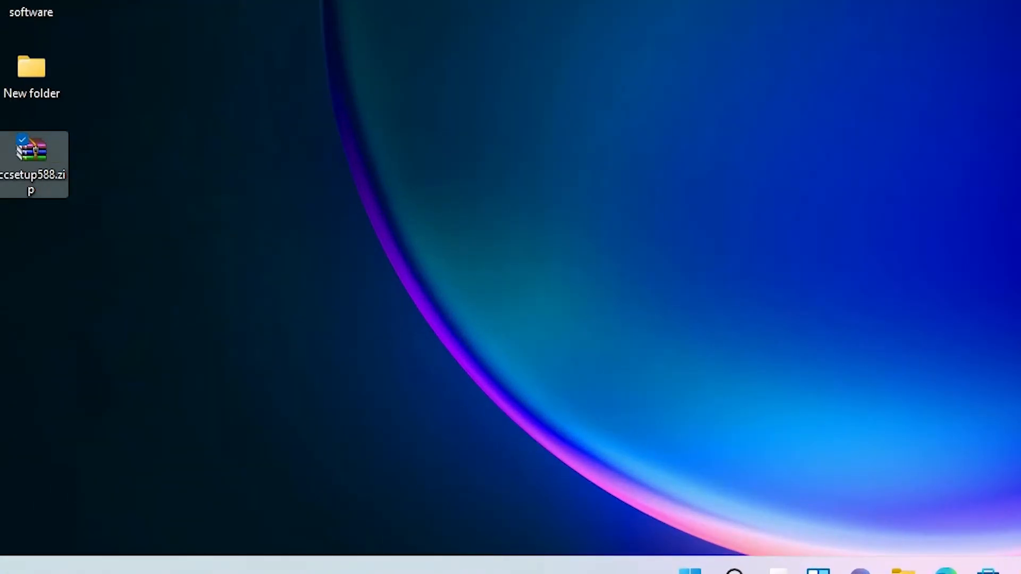
# - Move ccsetup588.zip onto open desktop space and extract it with Extract files
pyautogui.moveTo(34, 150); pyautogui.dragTo(181, 233)
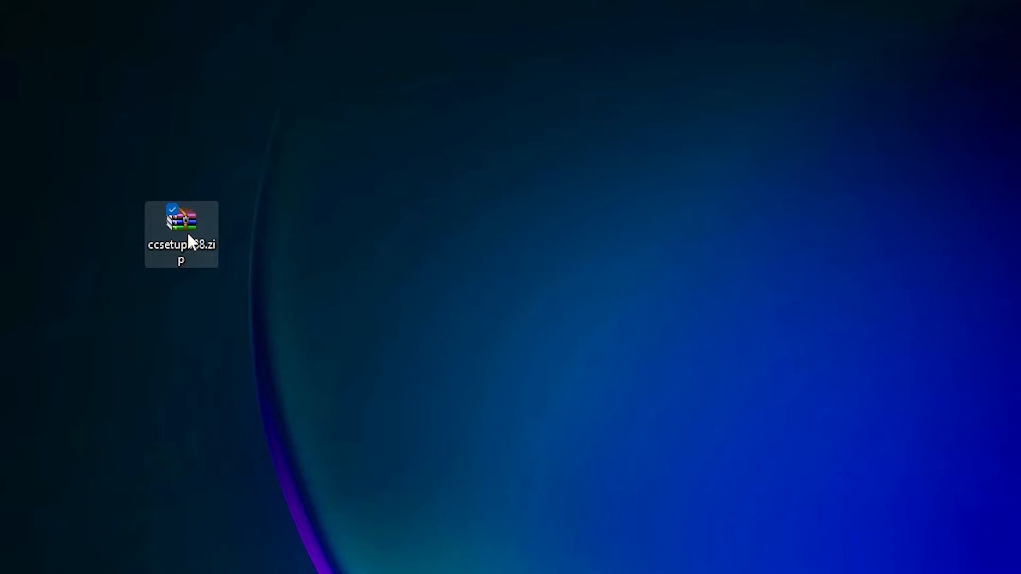
pyautogui.rightClick(181, 233)
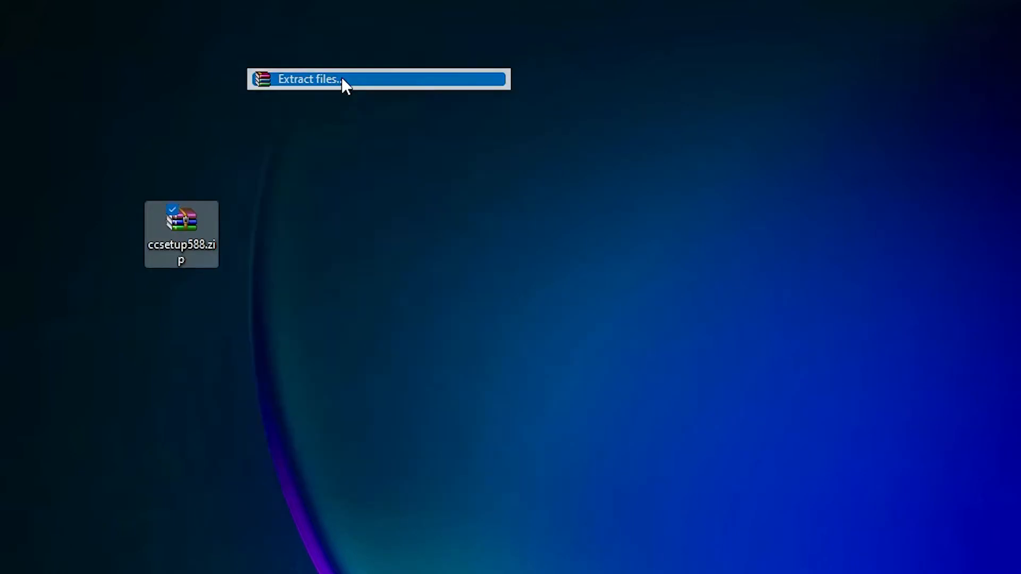
pyautogui.click(308, 79)
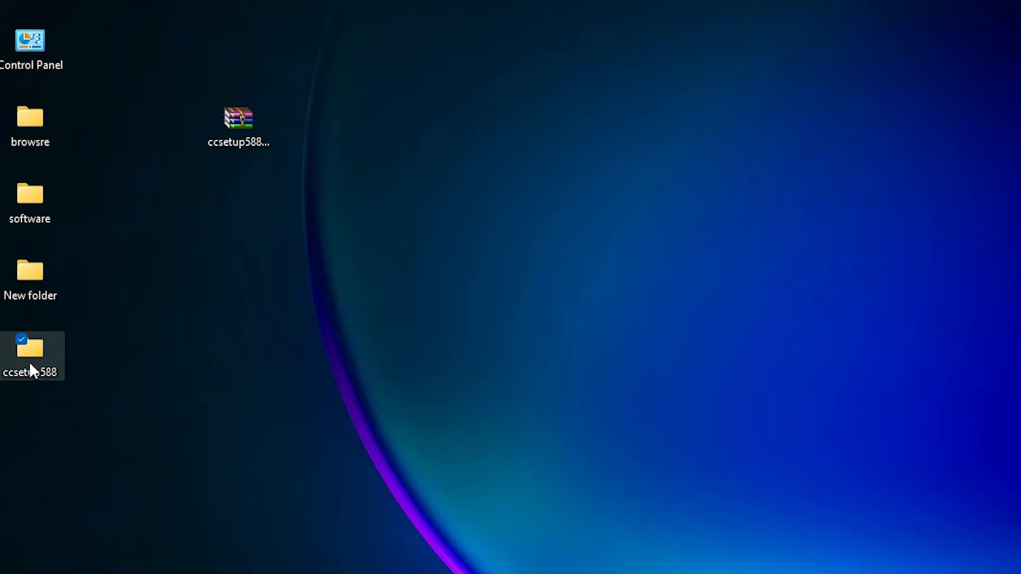
# - Launch CCleaner64.exe from the extracted ccsetup588 folder
pyautogui.doubleClick(30, 347)
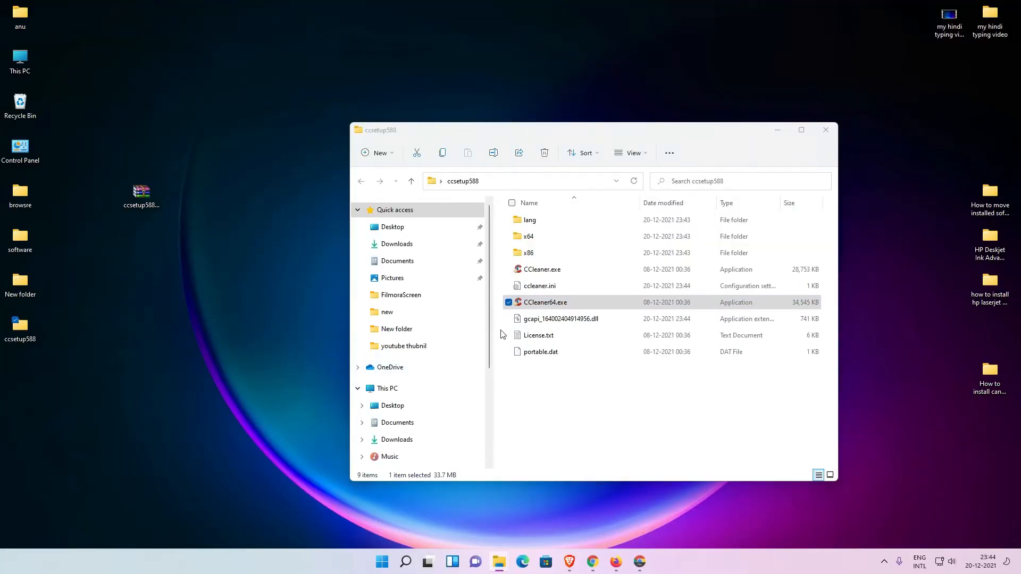
pyautogui.doubleClick(545, 302)
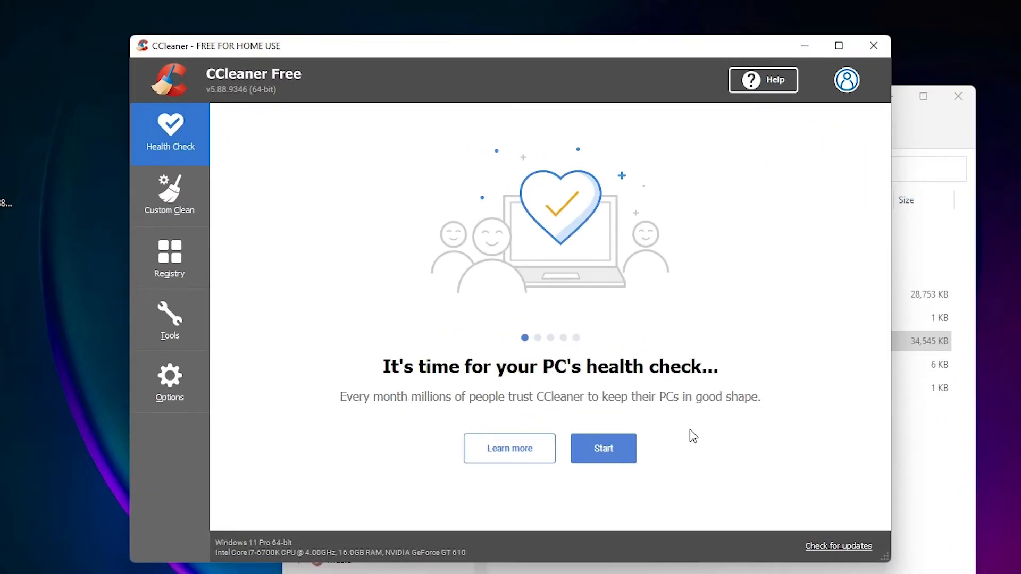
# - Open the Custom Clean section listing Edge and Internet Explorer items
pyautogui.click(169, 195)
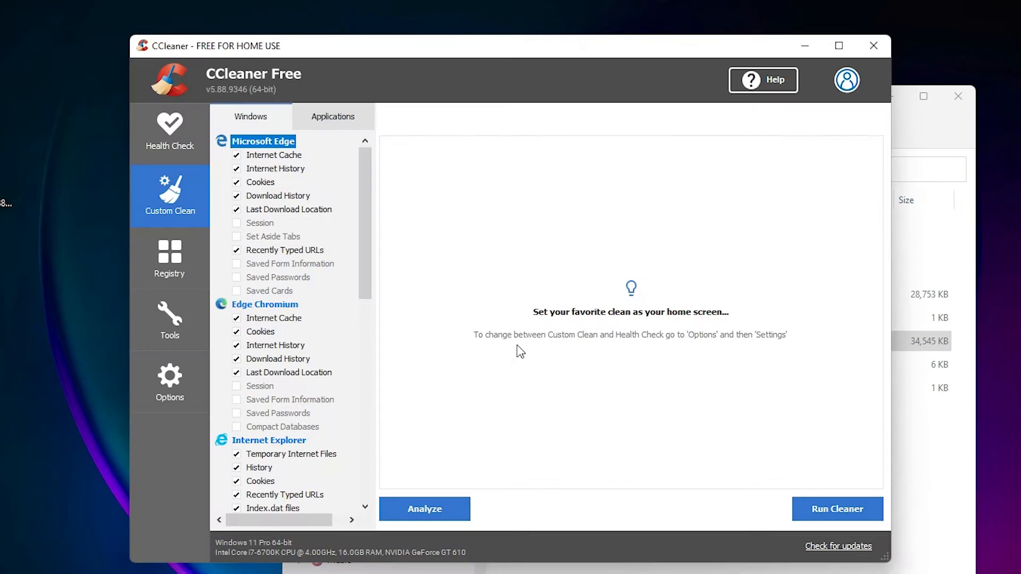
pyautogui.moveTo(504, 355)
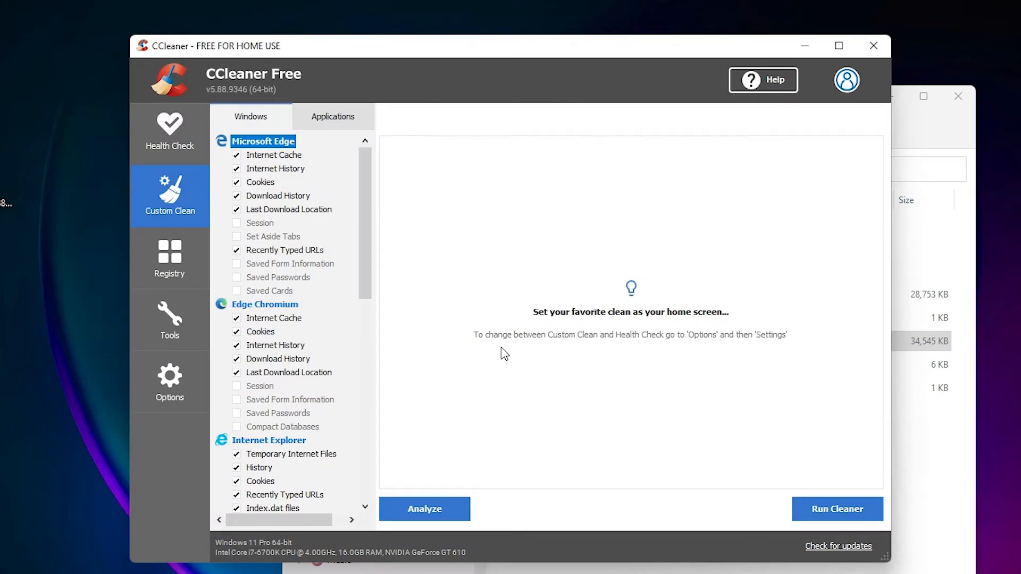